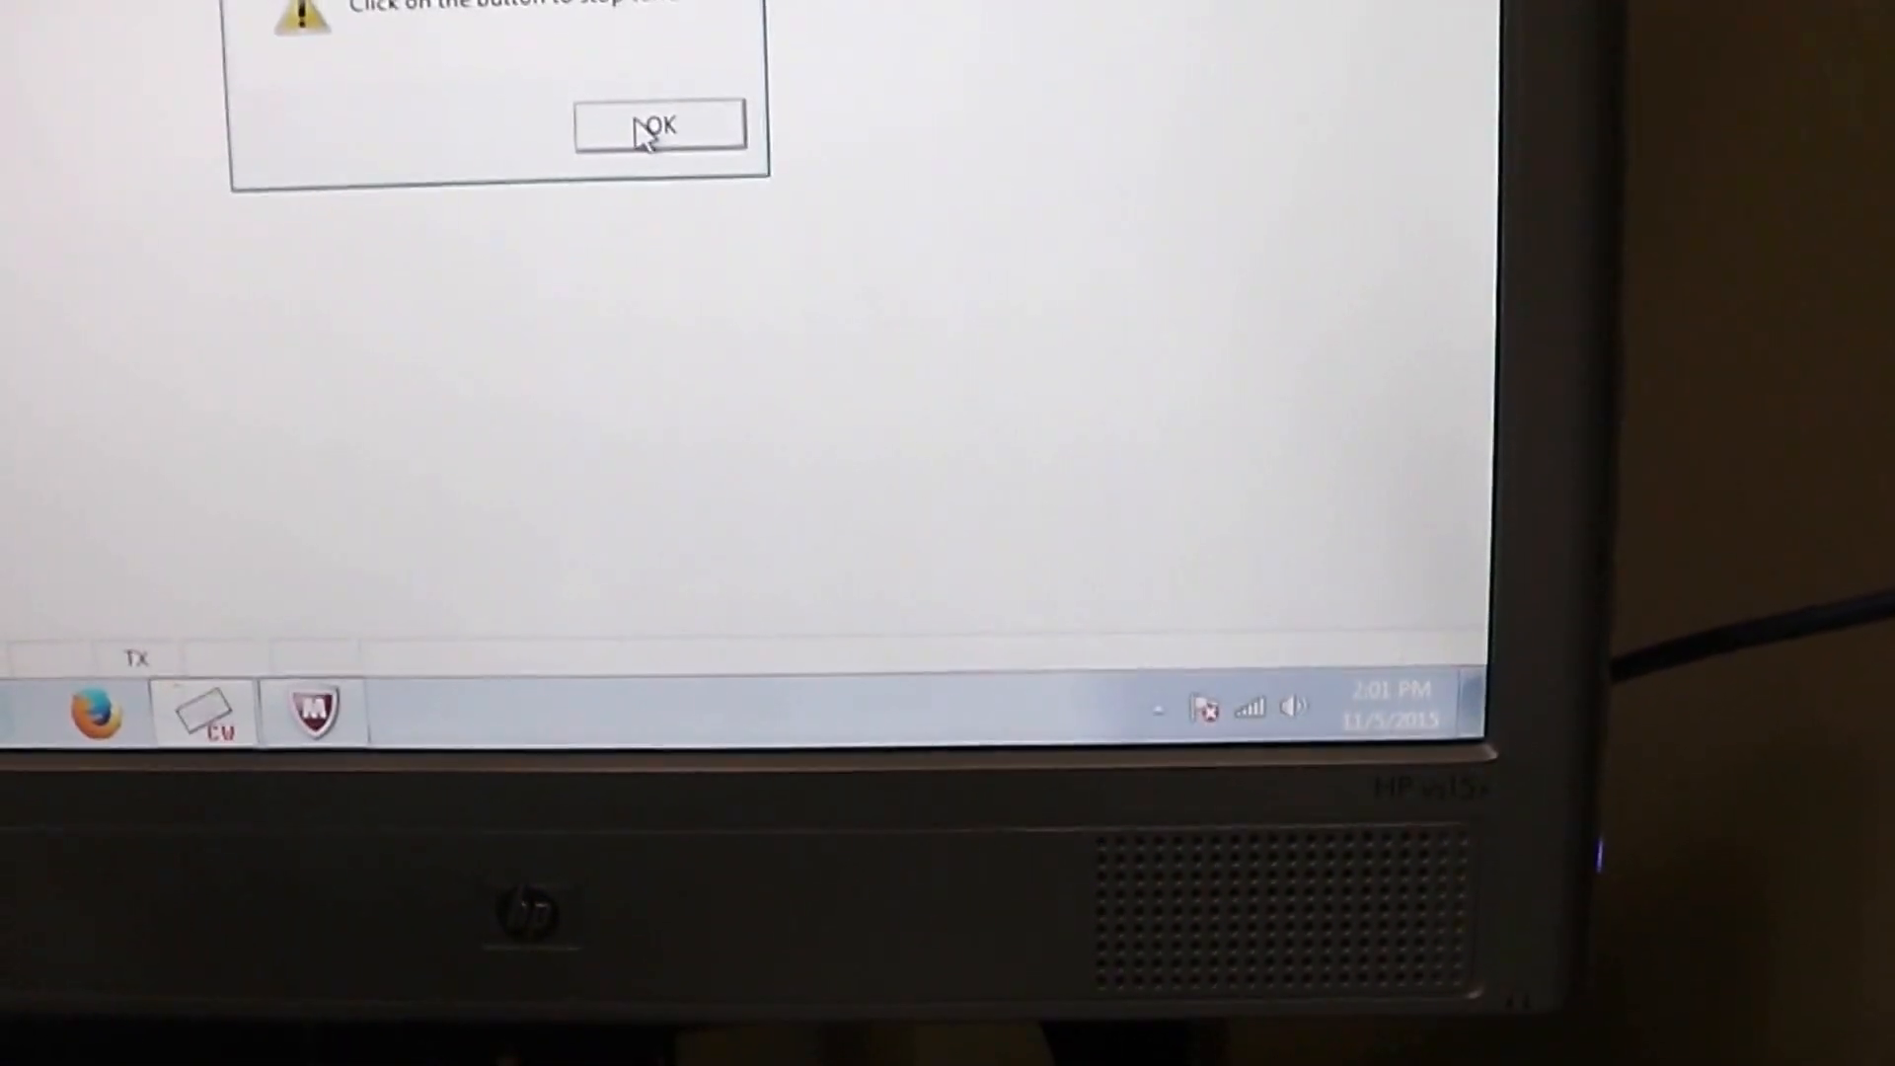
Step: Dismiss the CWGET warning message with OK
click(658, 128)
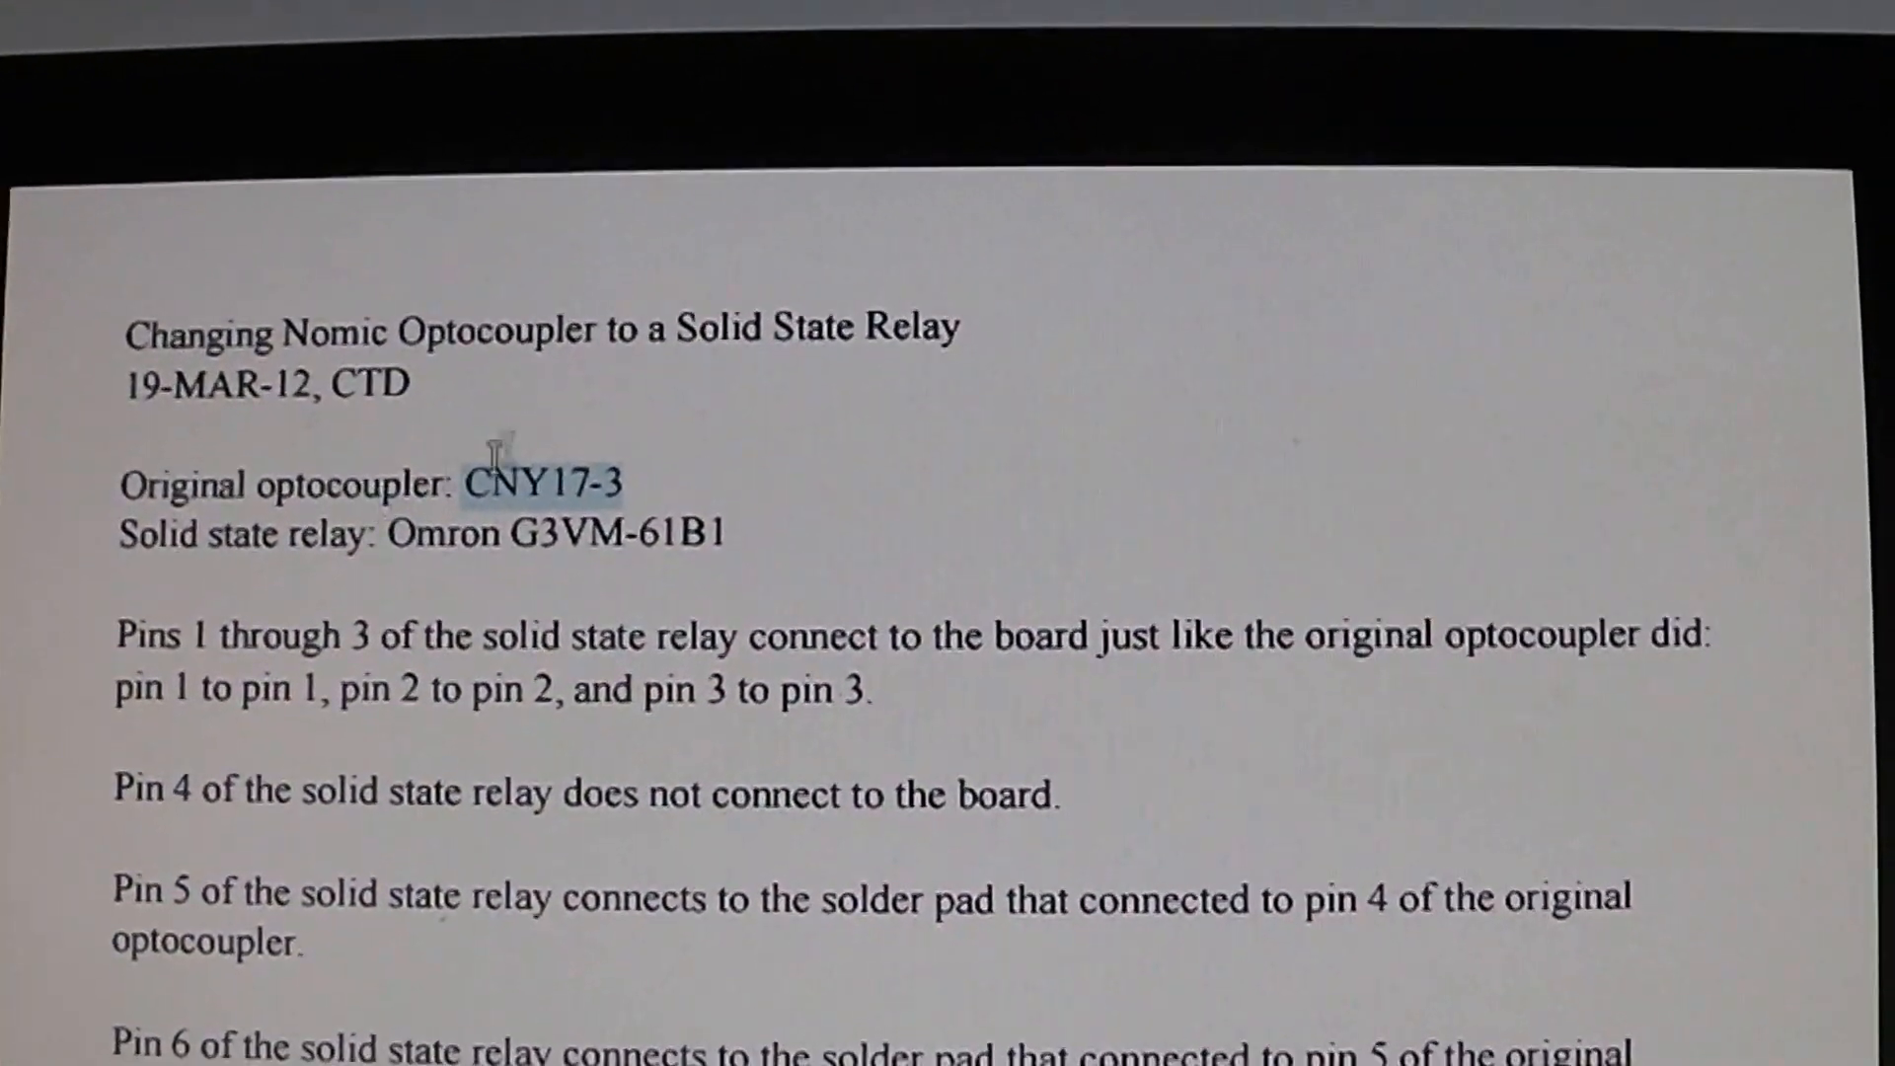
Step: Scroll the relay document down to the pin mapping: pins 1–3 match, 5–6 to pads 4–5
scroll(down, 3)
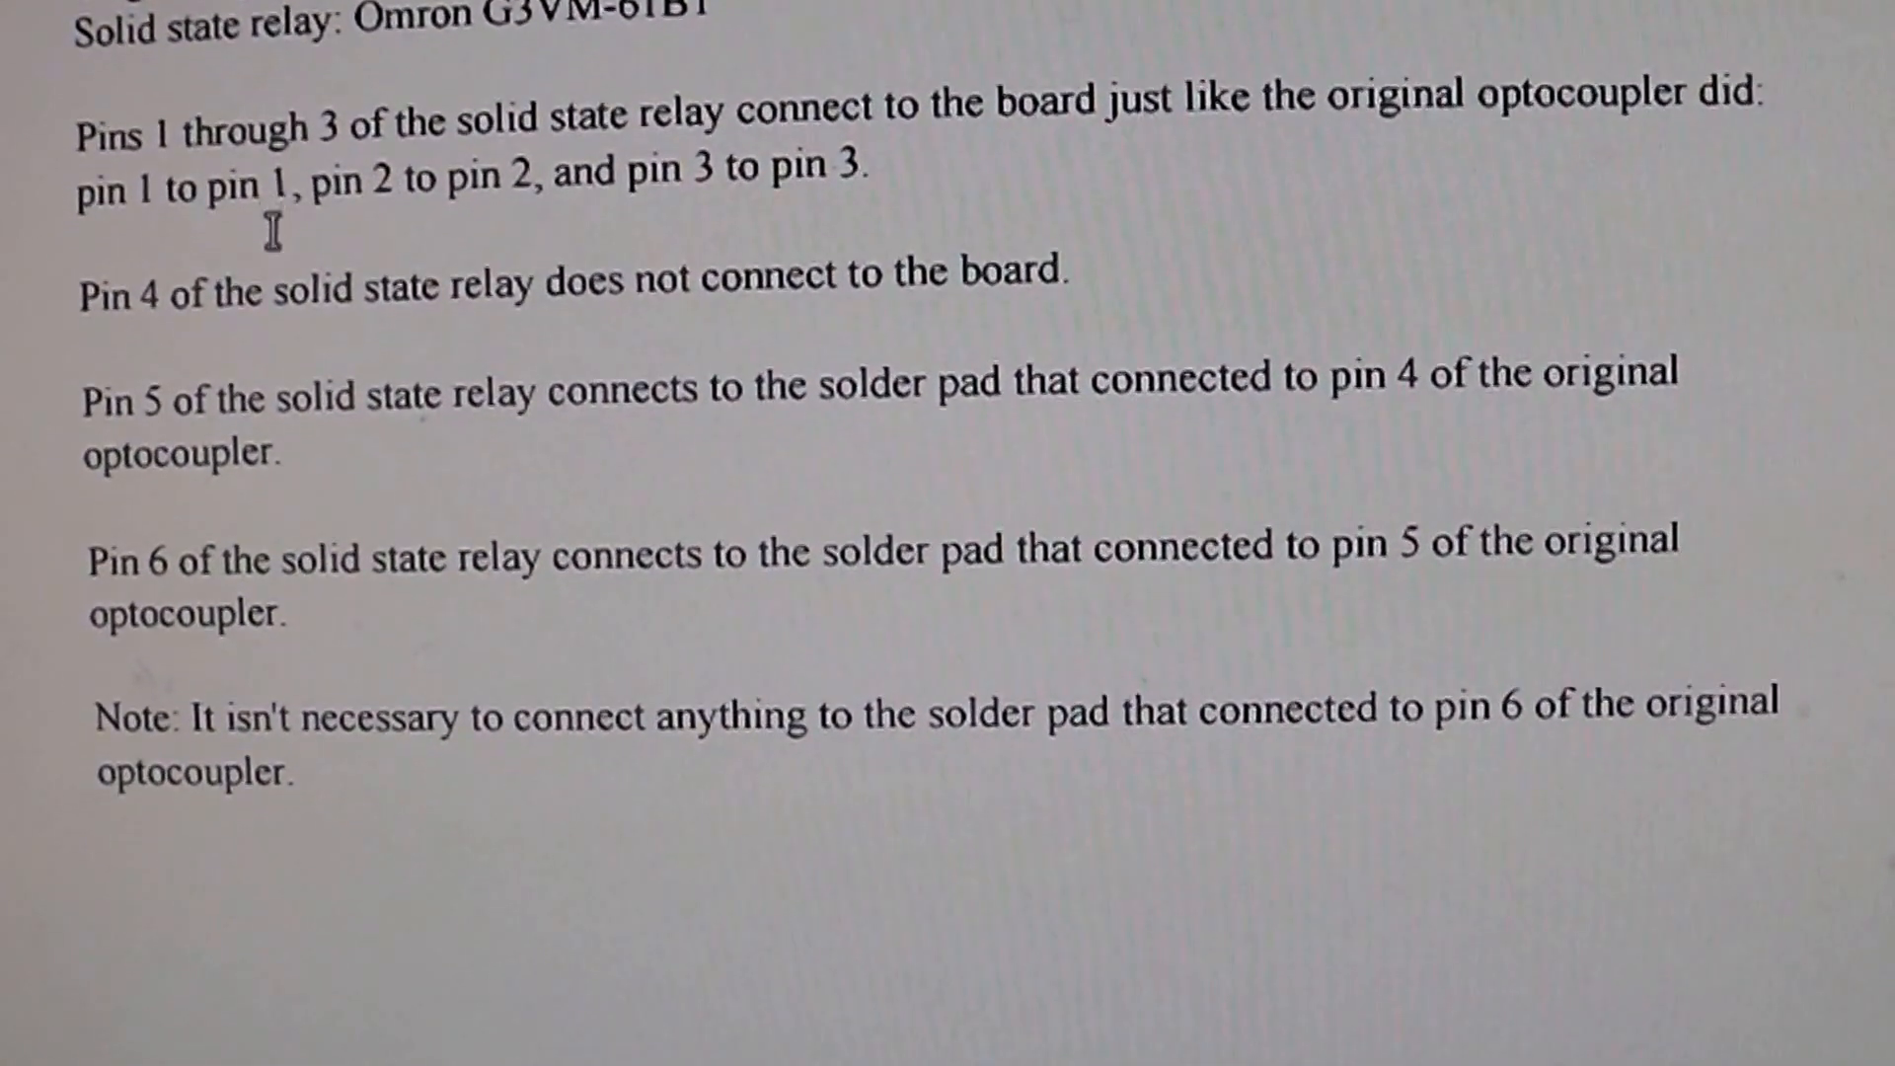